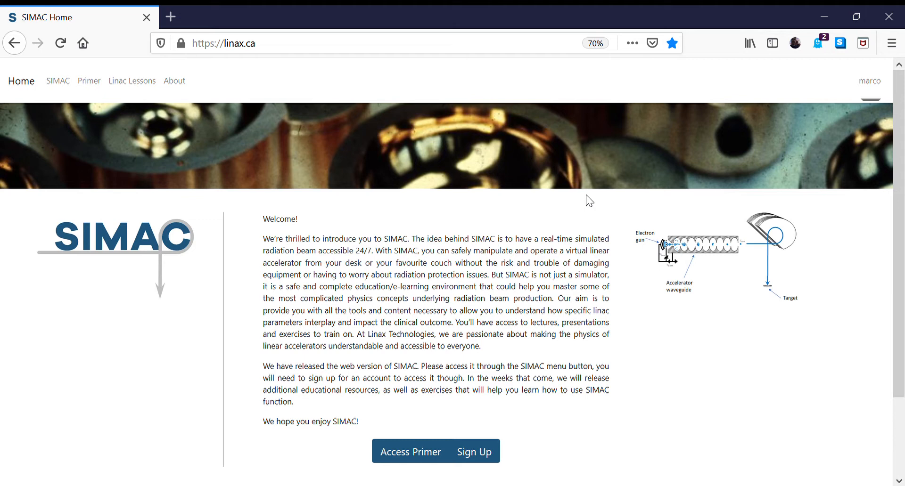
{"action": "mouse_move", "coordinate": [334, 308]}
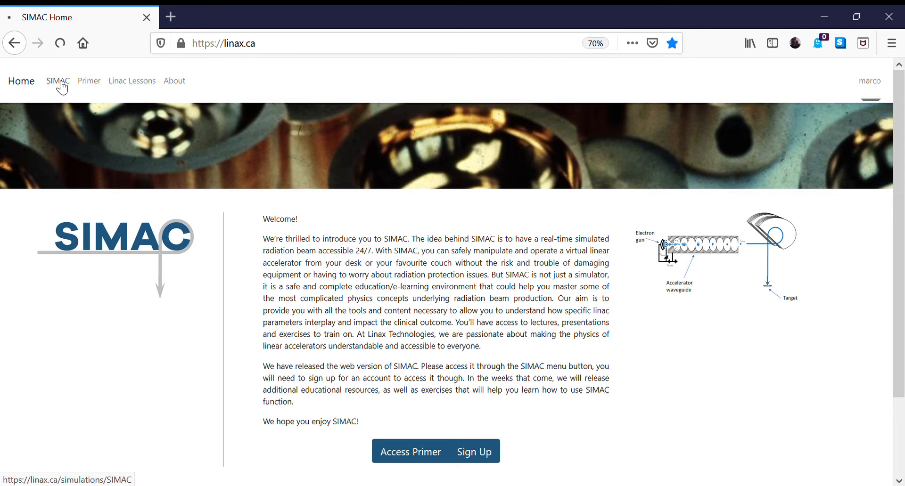
- Open the SIMAC simulator page to view the 15 MV beam's component values
{"action": "left_click", "coordinate": [57, 80]}
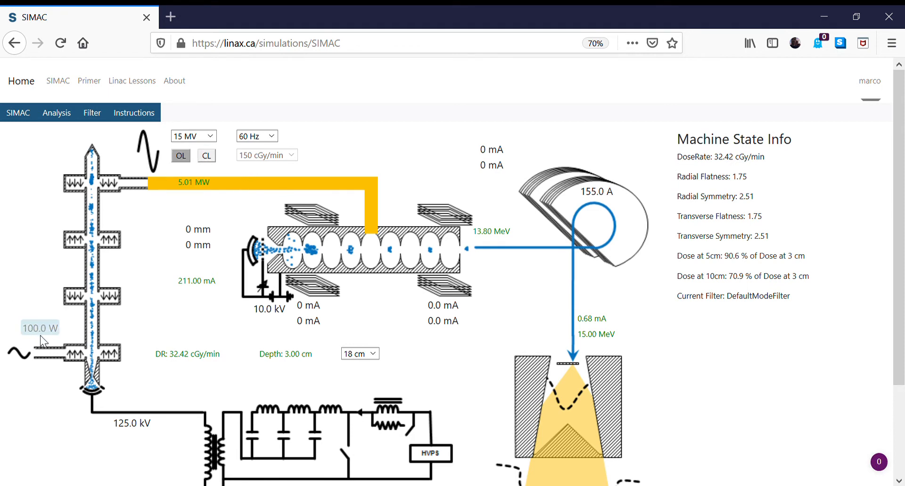
{"action": "mouse_move", "coordinate": [74, 332]}
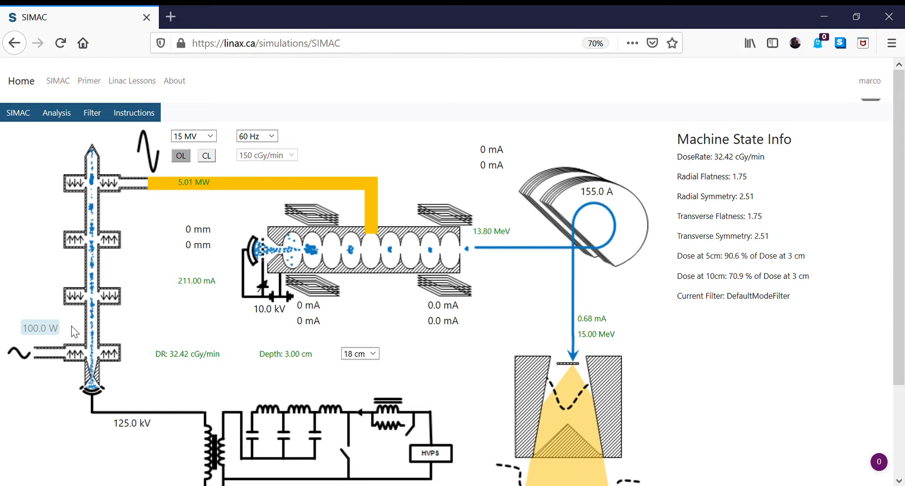
{"action": "mouse_move", "coordinate": [192, 182]}
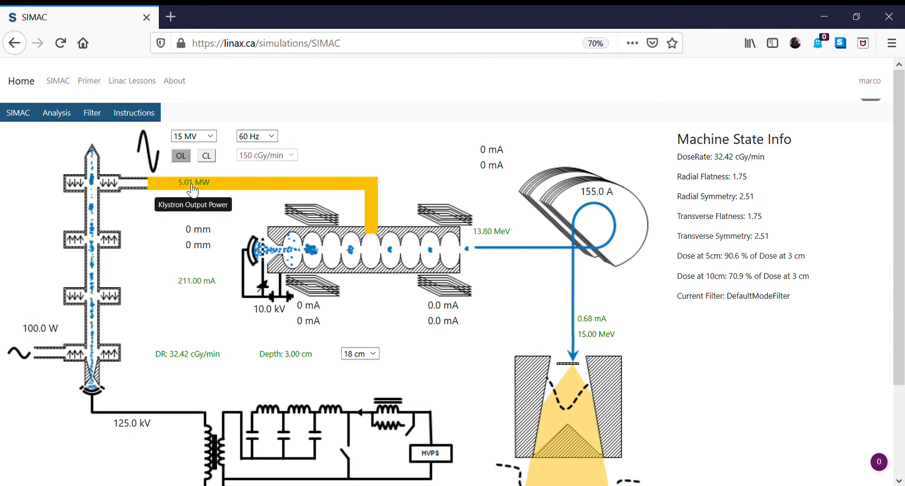
{"action": "mouse_move", "coordinate": [402, 224]}
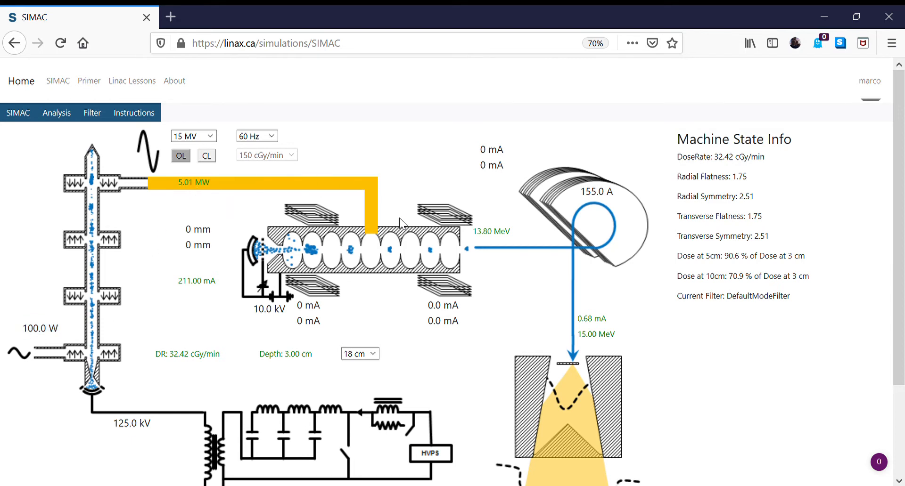
{"action": "mouse_move", "coordinate": [493, 238]}
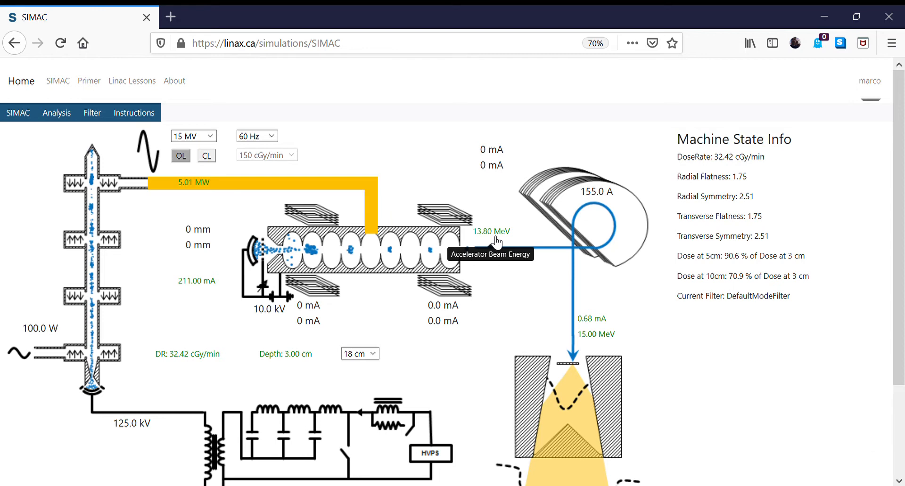
{"action": "mouse_move", "coordinate": [602, 324]}
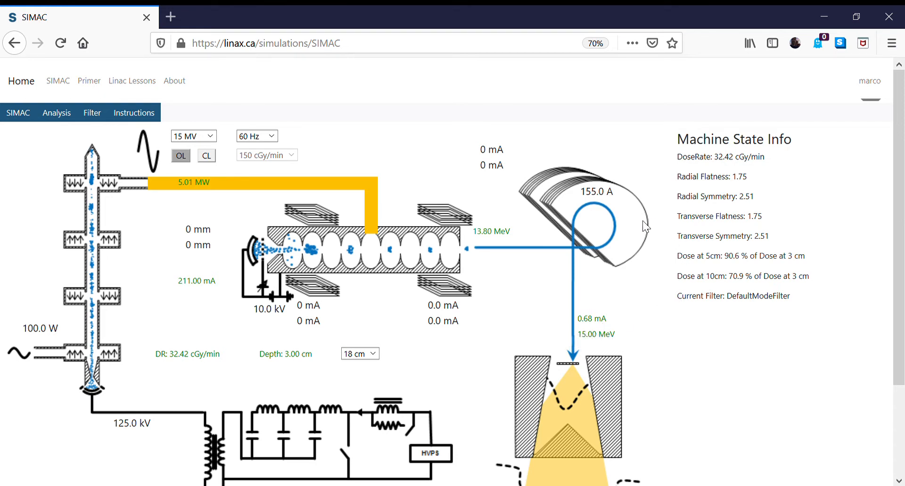
{"action": "mouse_move", "coordinate": [596, 192]}
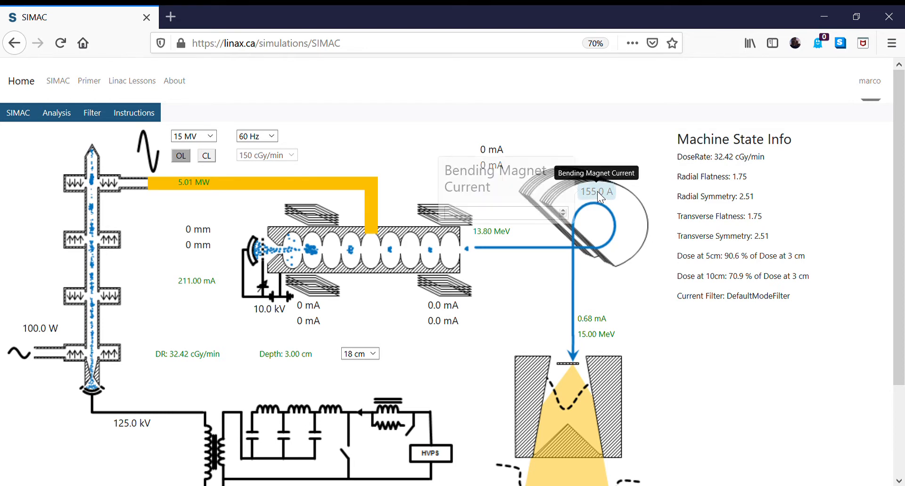
- Select the 155.0 A bending magnet current label to begin changing it to 150 A
{"action": "left_click", "coordinate": [596, 191]}
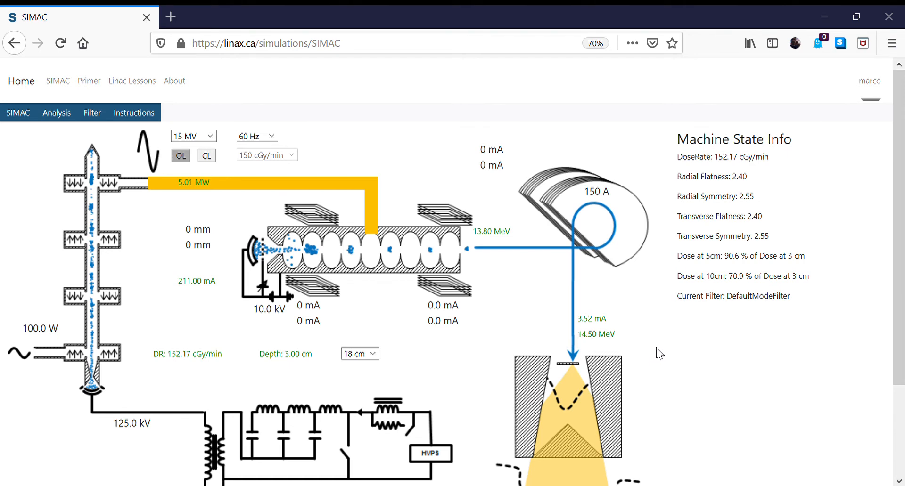
{"action": "mouse_move", "coordinate": [644, 340]}
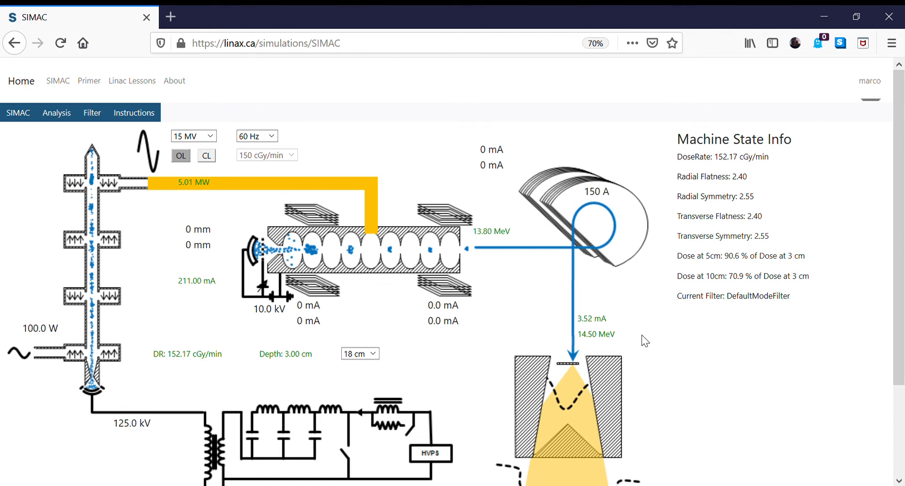
{"action": "mouse_move", "coordinate": [642, 340]}
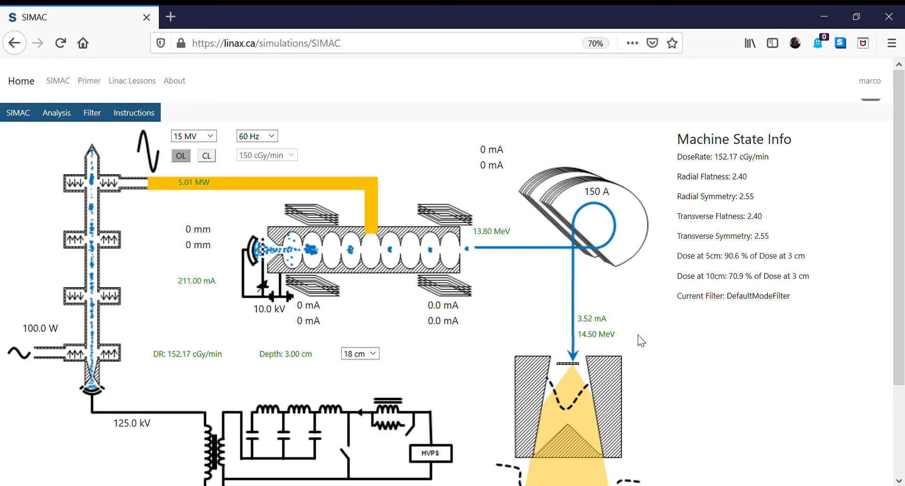
{"action": "mouse_move", "coordinate": [491, 240]}
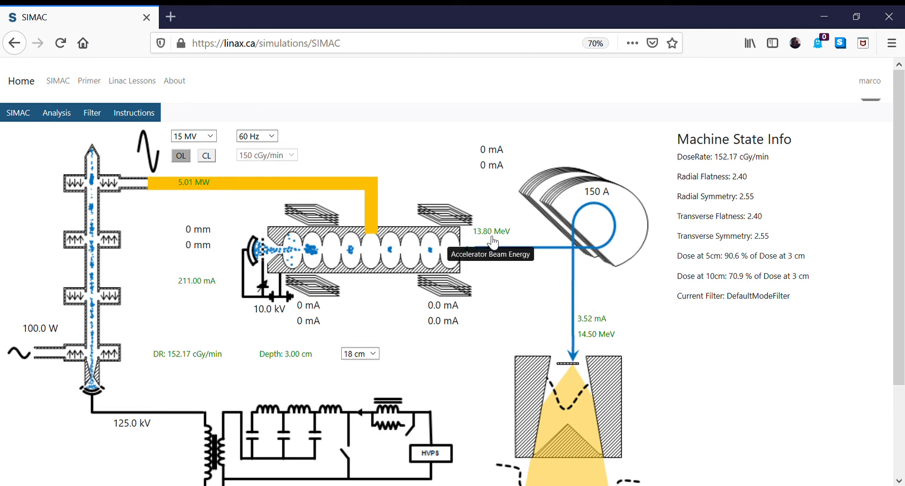
{"action": "mouse_move", "coordinate": [501, 255]}
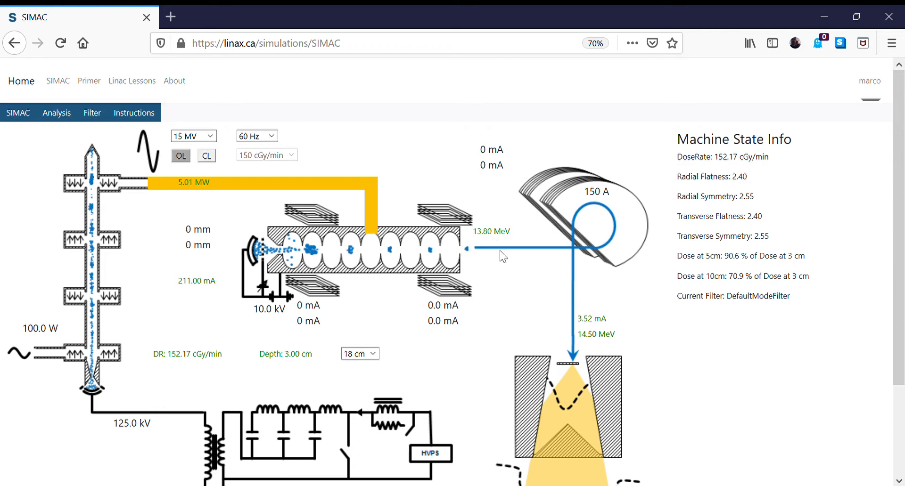
{"action": "mouse_move", "coordinate": [505, 321]}
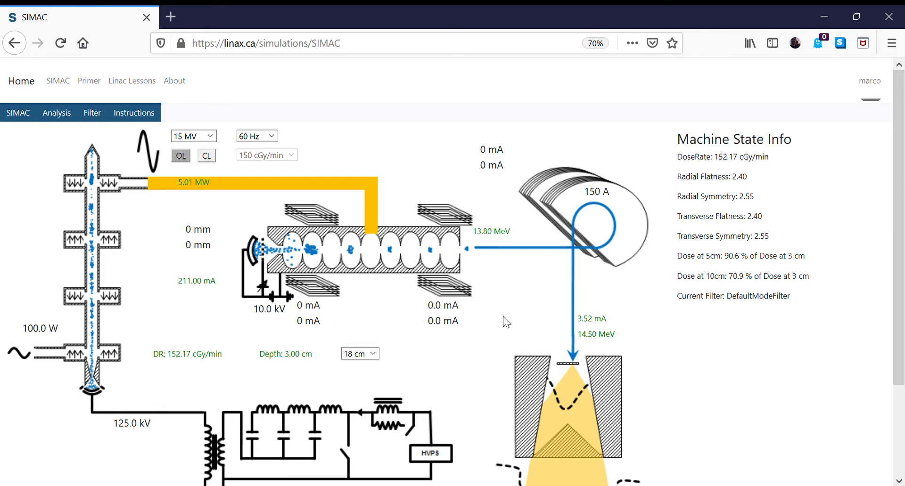
{"action": "mouse_move", "coordinate": [576, 333]}
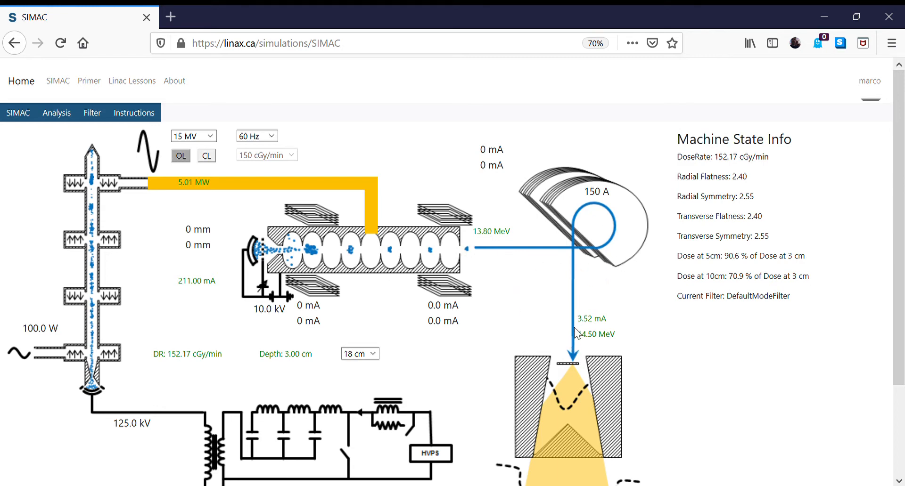
{"action": "mouse_move", "coordinate": [526, 260]}
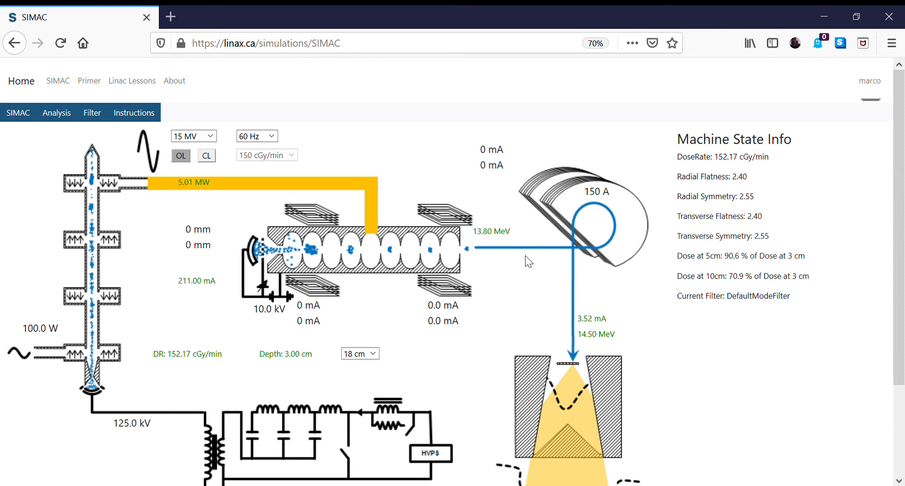
{"action": "mouse_move", "coordinate": [675, 267]}
{"action": "type", "text": "148.5"}
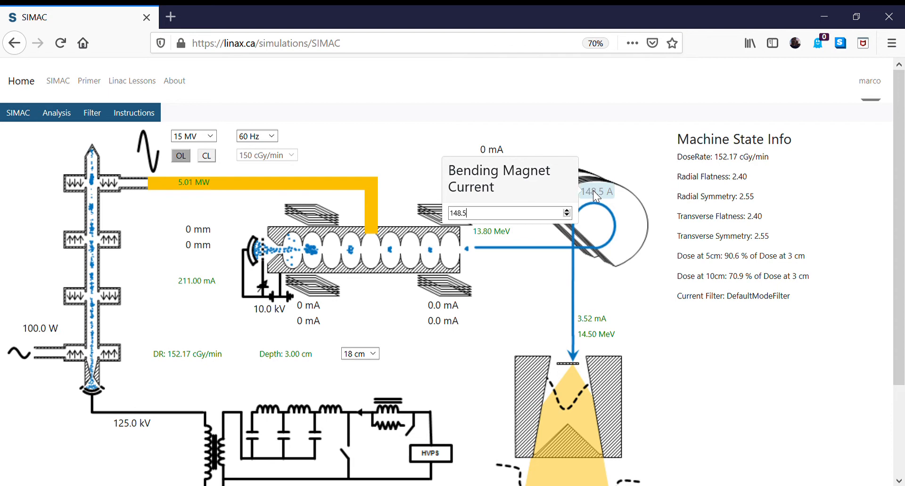
- Enter 145 as the bending magnet current, giving 14.00 MeV and 291.65 cGy/min
{"action": "type", "text": "145"}
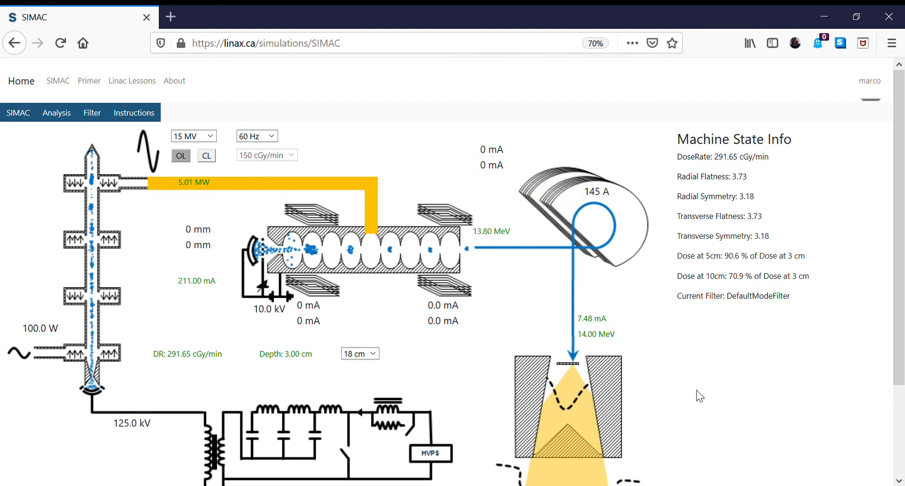
{"action": "mouse_move", "coordinate": [596, 334]}
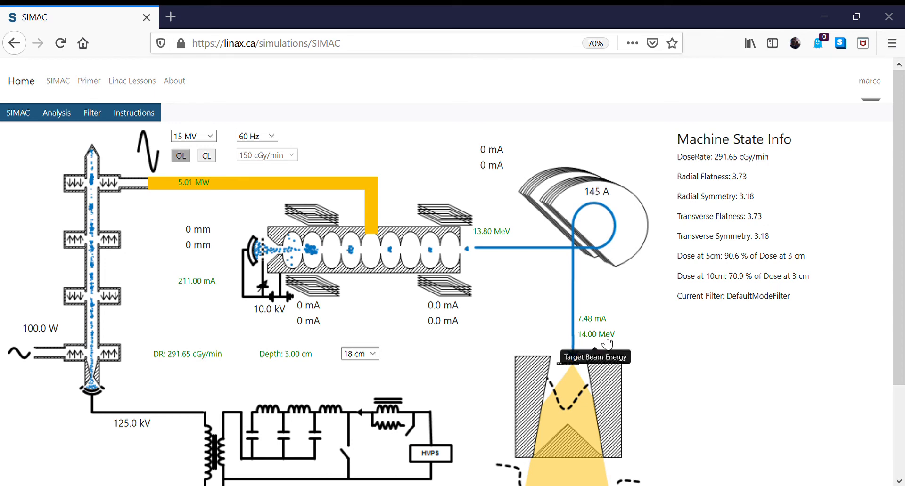
{"action": "mouse_move", "coordinate": [490, 236]}
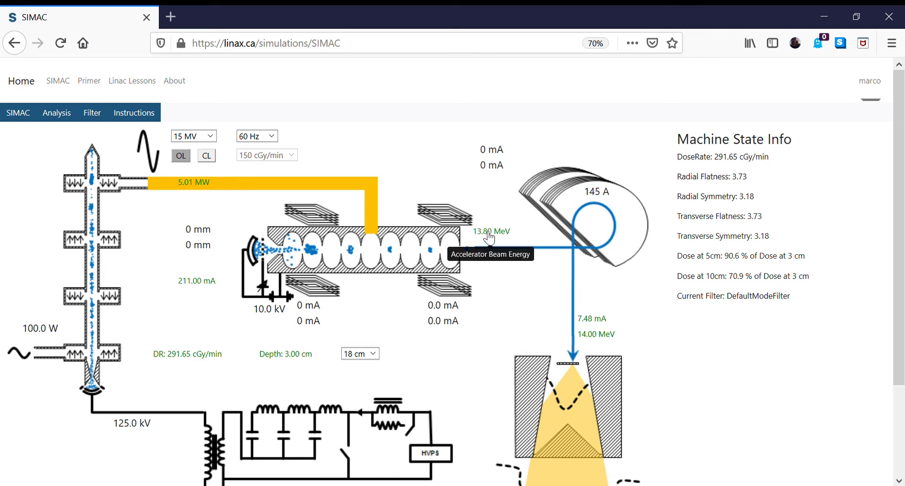
{"action": "mouse_move", "coordinate": [181, 358]}
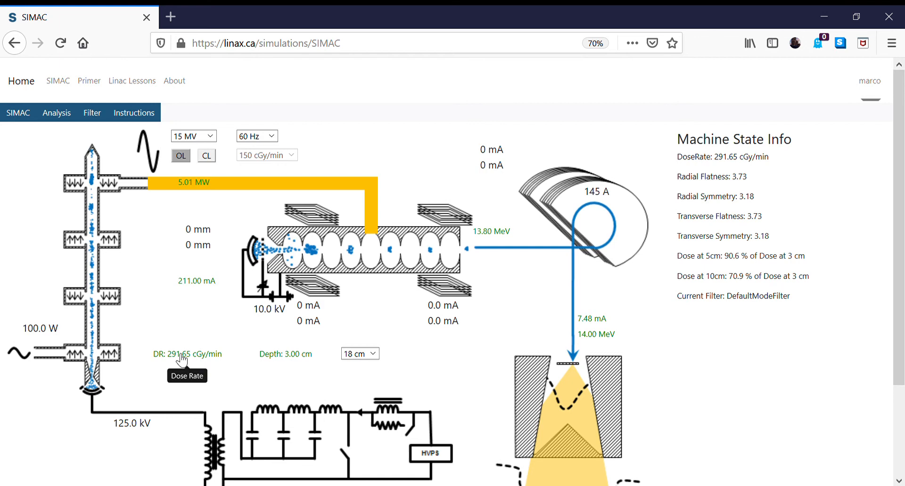
{"action": "mouse_move", "coordinate": [692, 401]}
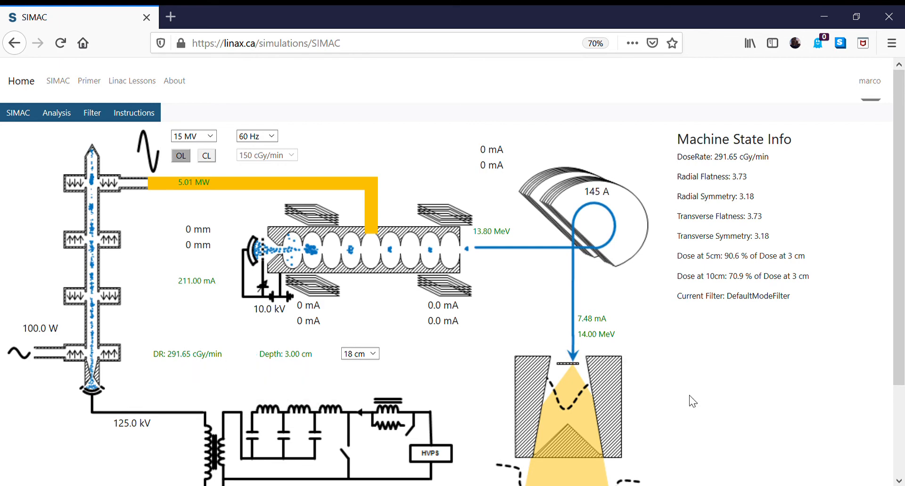
{"action": "mouse_move", "coordinate": [597, 190]}
{"action": "type", "text": "144.5"}
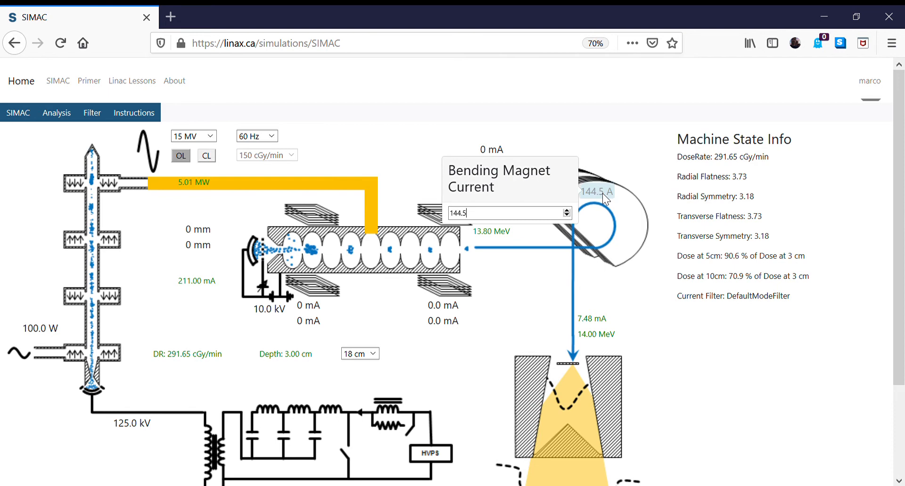
- Enter 140 as the bending magnet current, dropping the beam to 13.50 MeV
{"action": "type", "text": "140"}
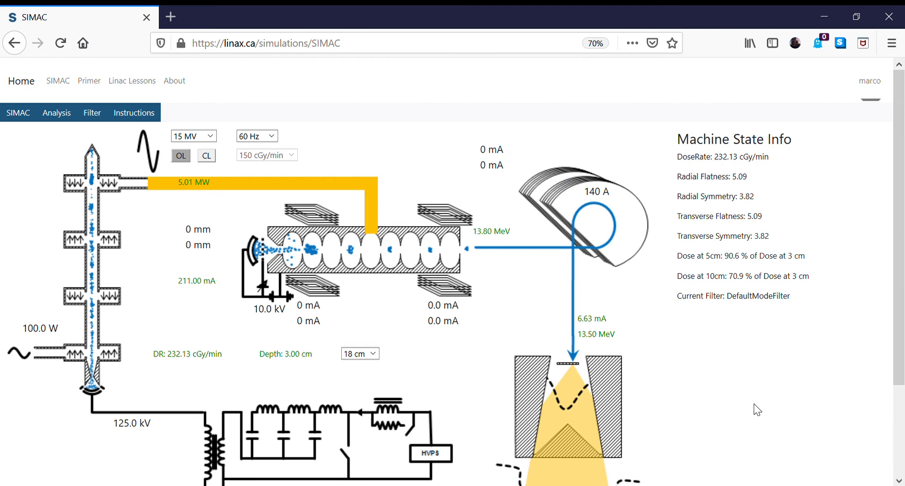
{"action": "mouse_move", "coordinate": [596, 334]}
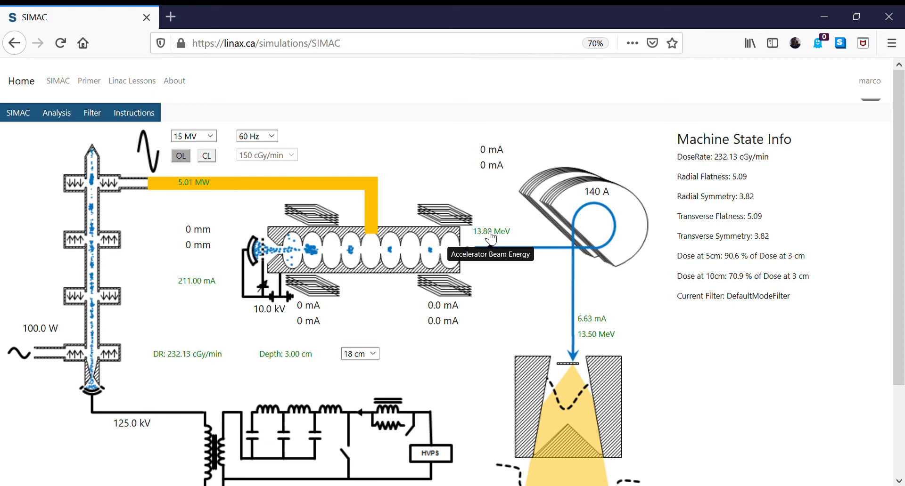
{"action": "mouse_move", "coordinate": [491, 239]}
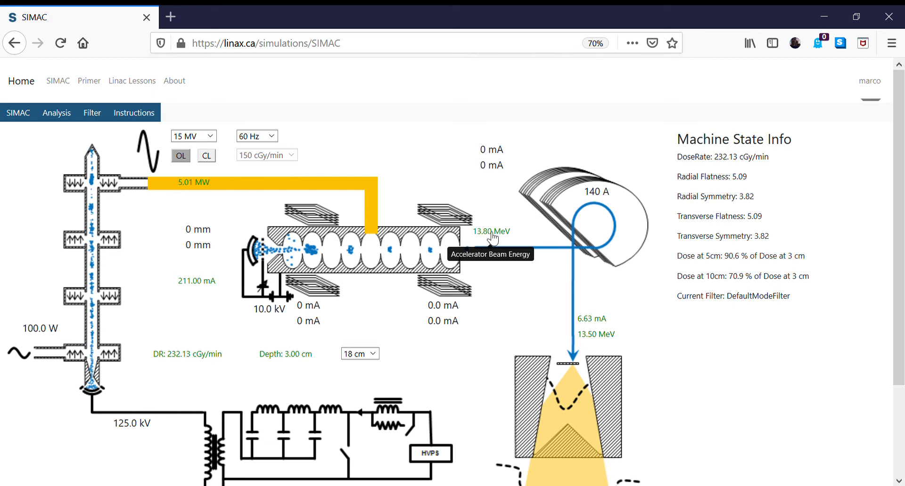
{"action": "mouse_move", "coordinate": [534, 251]}
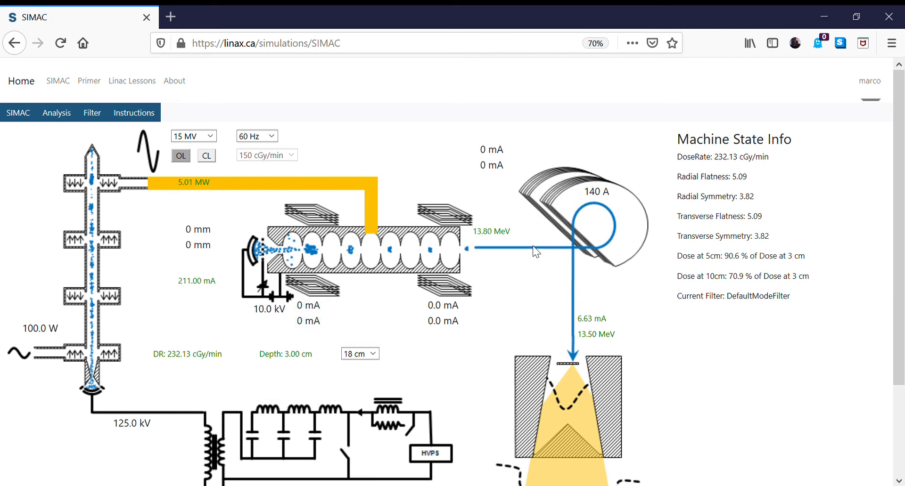
- Raise the bending magnet current from 140 to 143 A with the spinner up arrow
{"action": "left_click", "coordinate": [597, 191]}
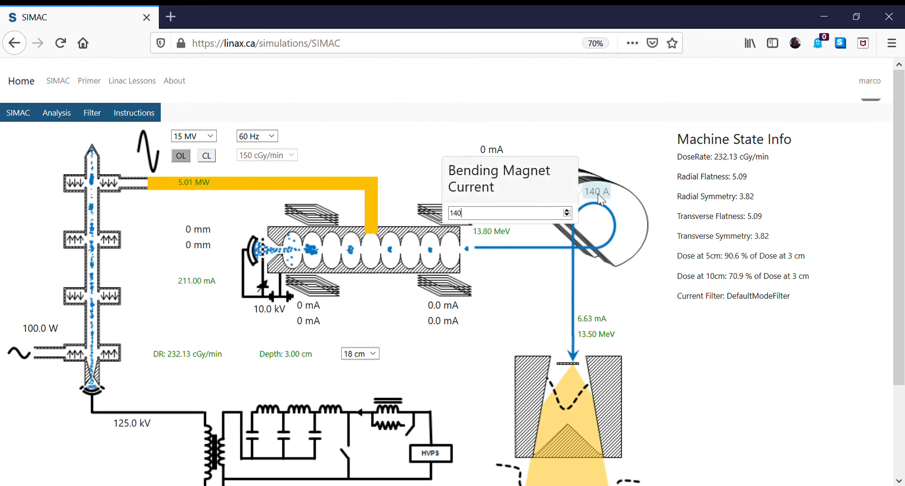
{"action": "left_click", "coordinate": [566, 210]}
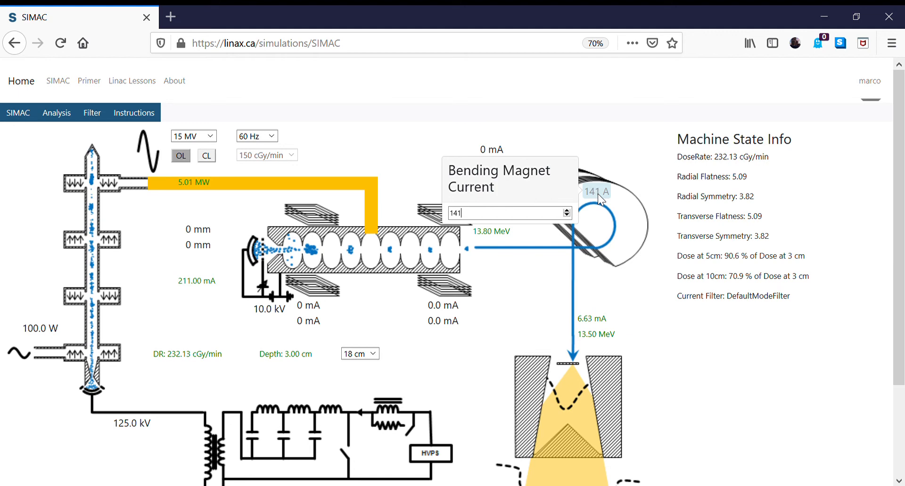
{"action": "left_click", "coordinate": [566, 210]}
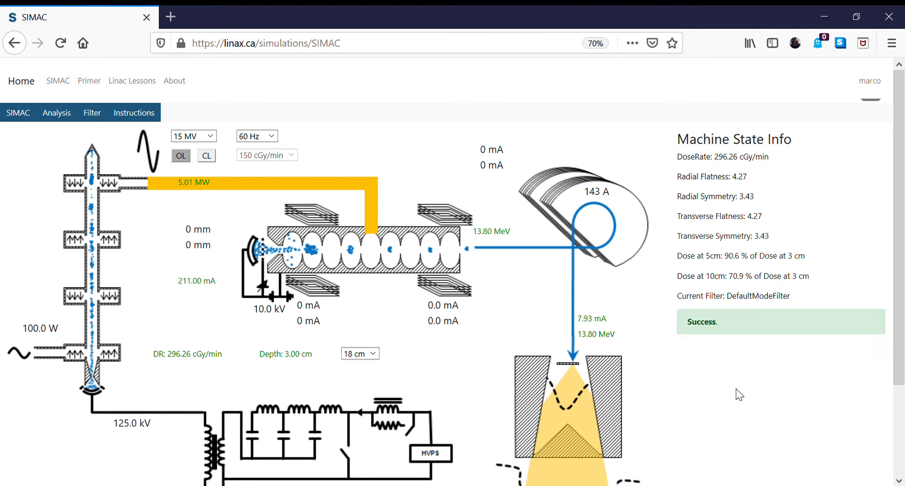
{"action": "mouse_move", "coordinate": [609, 347]}
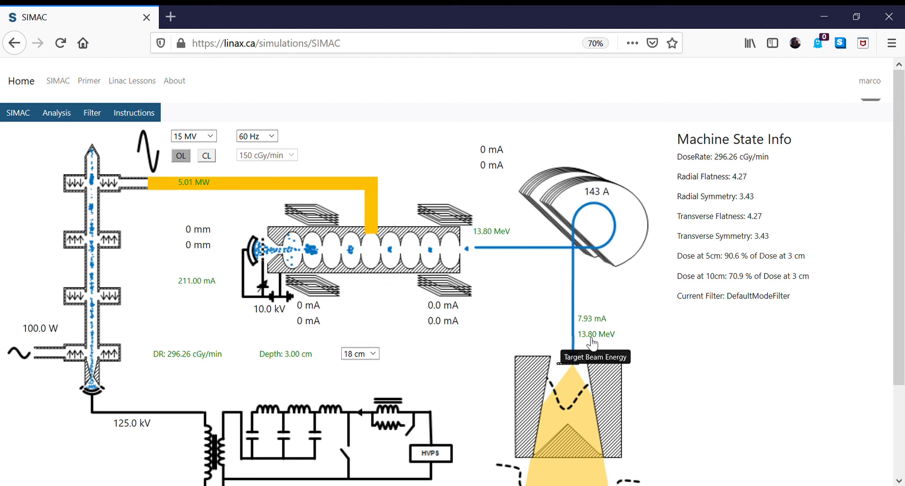
{"action": "mouse_move", "coordinate": [491, 234]}
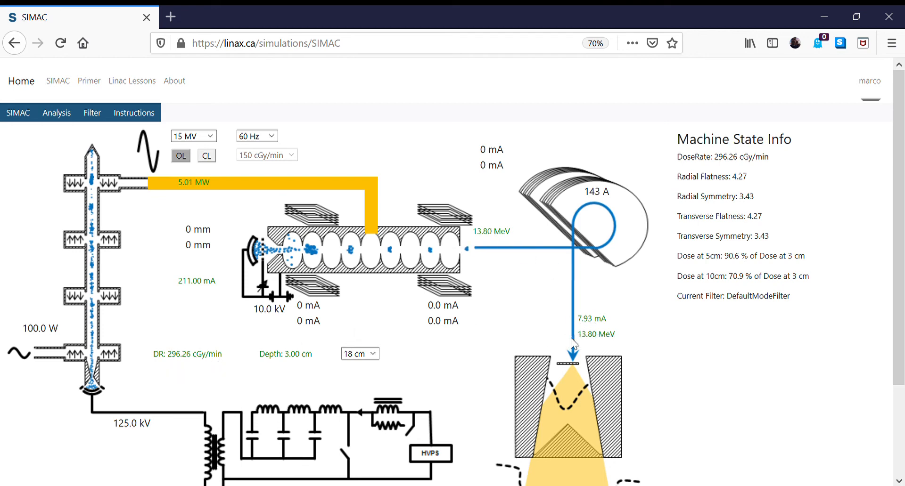
{"action": "mouse_move", "coordinate": [804, 430]}
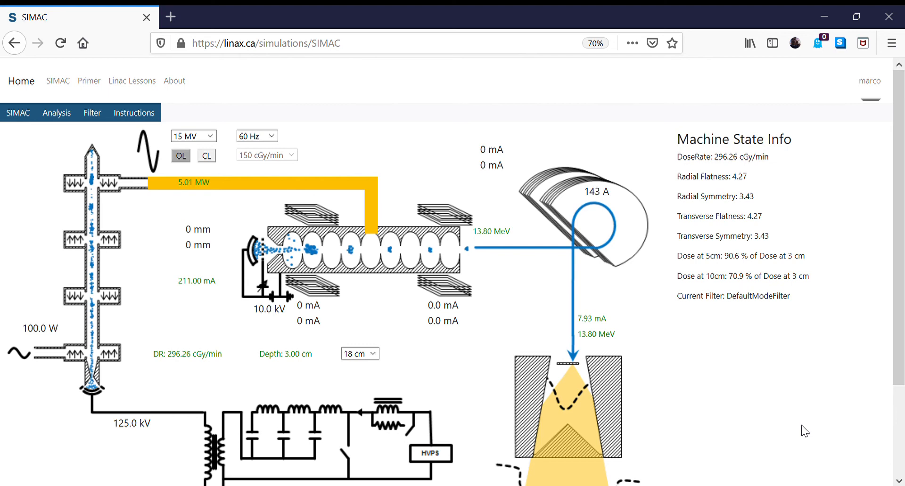
{"action": "mouse_move", "coordinate": [722, 307]}
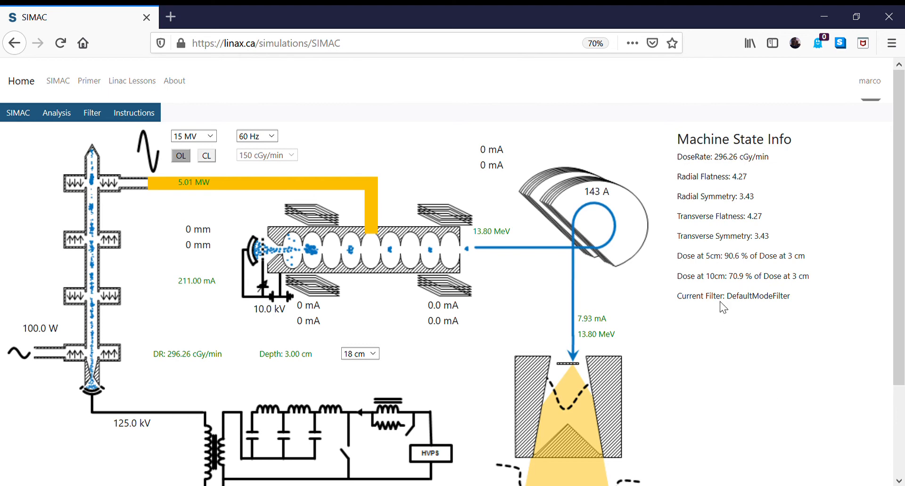
{"action": "mouse_move", "coordinate": [596, 191]}
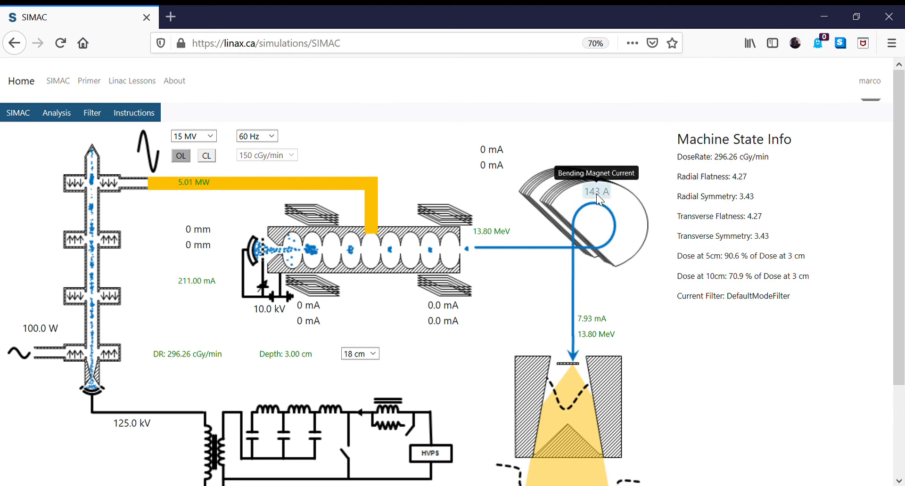
{"action": "mouse_move", "coordinate": [733, 362]}
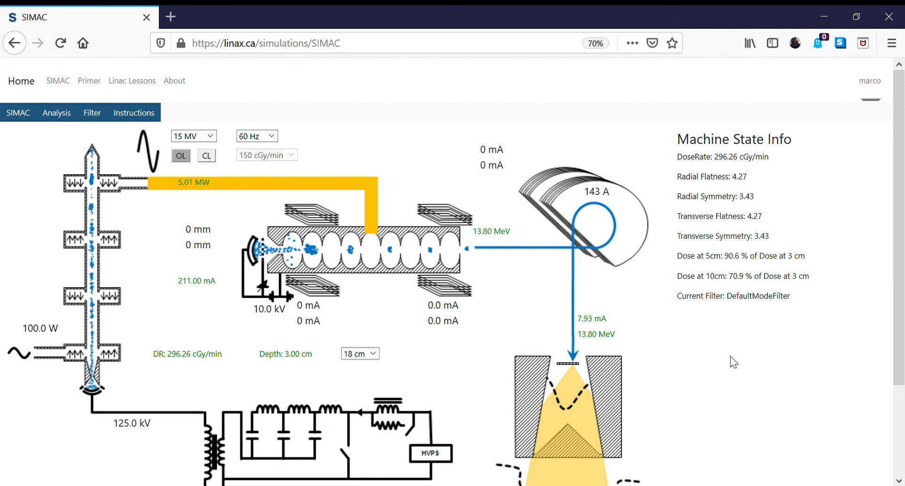
{"action": "mouse_move", "coordinate": [684, 254]}
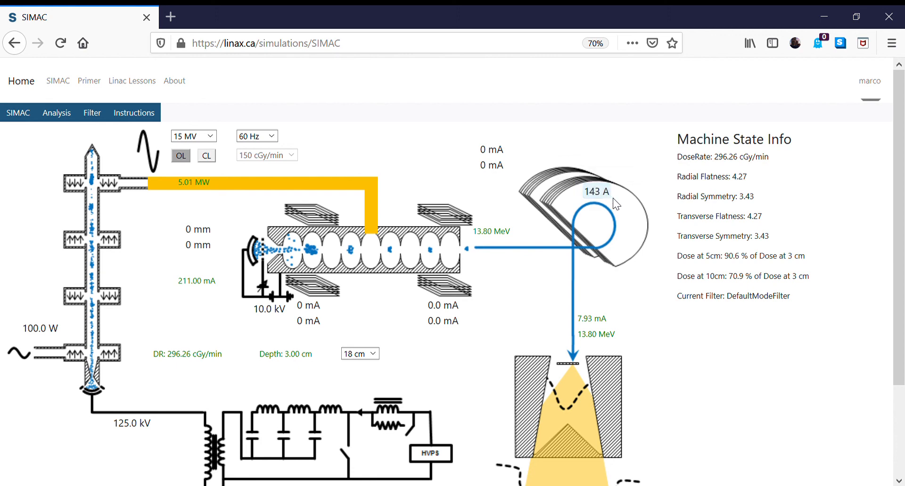
{"action": "mouse_move", "coordinate": [597, 191]}
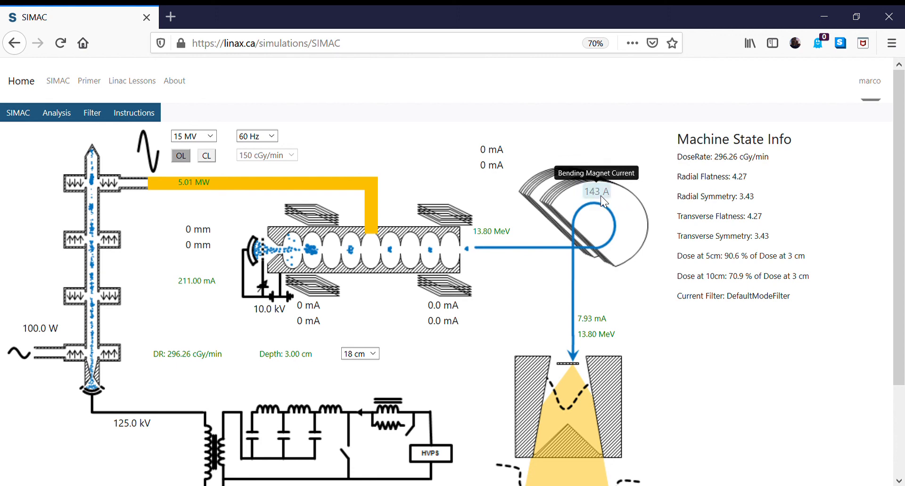
{"action": "mouse_move", "coordinate": [602, 231]}
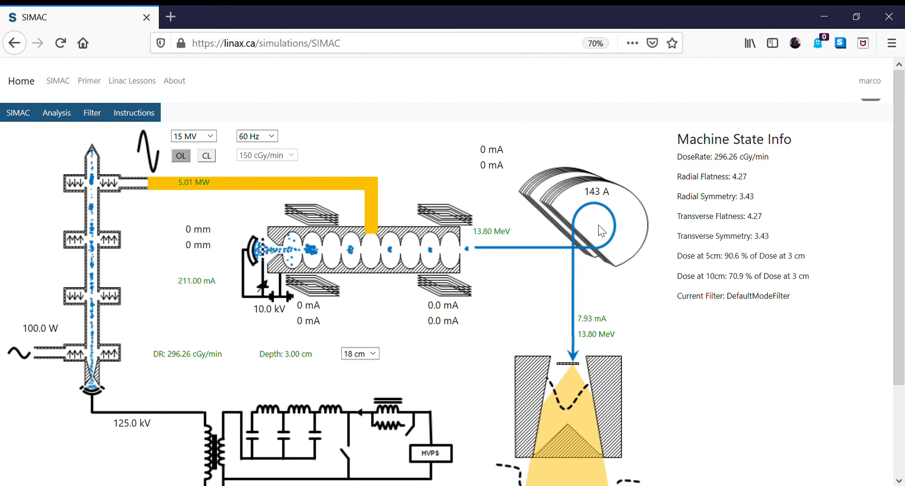
{"action": "mouse_move", "coordinate": [555, 318]}
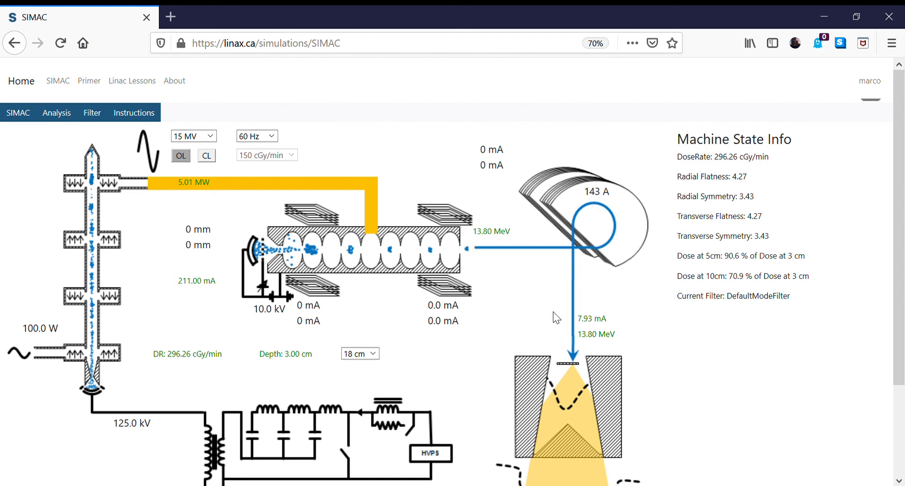
{"action": "mouse_move", "coordinate": [745, 389]}
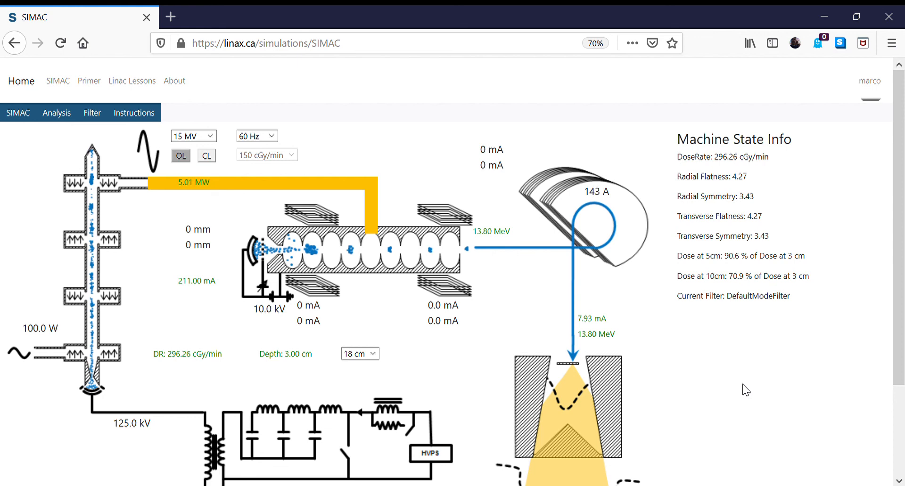
{"action": "mouse_move", "coordinate": [139, 443]}
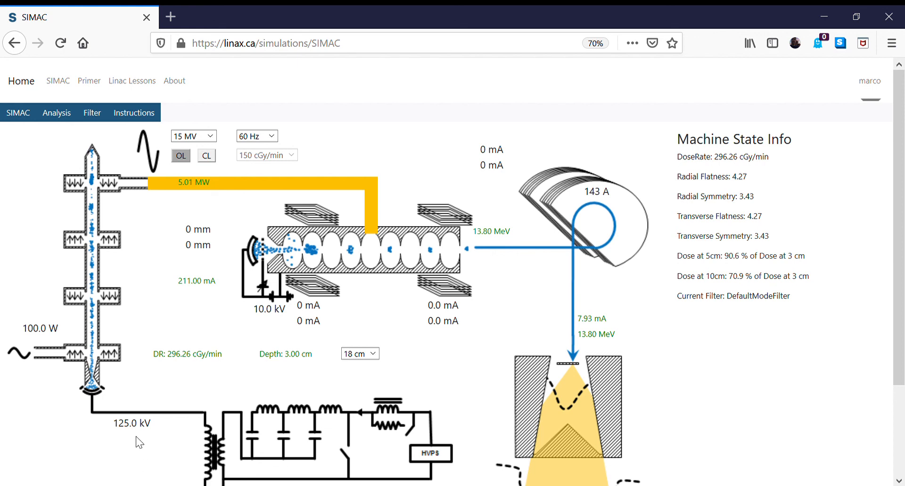
{"action": "mouse_move", "coordinate": [40, 328]}
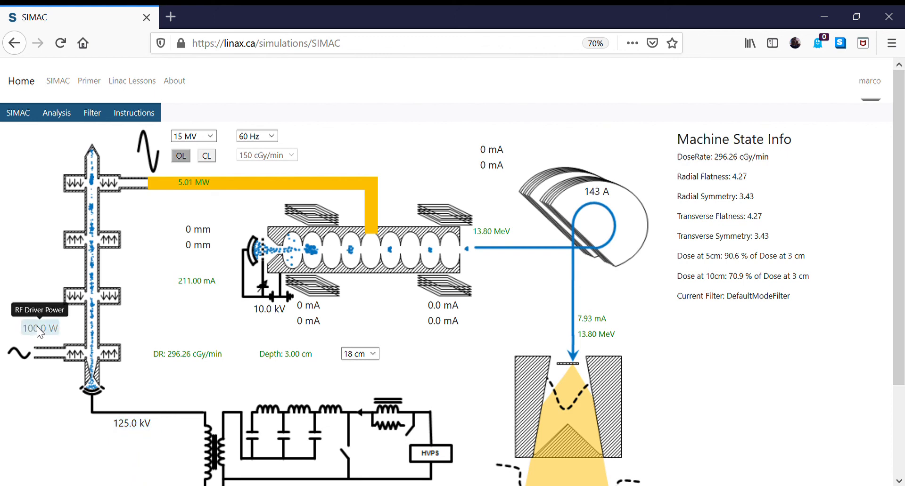